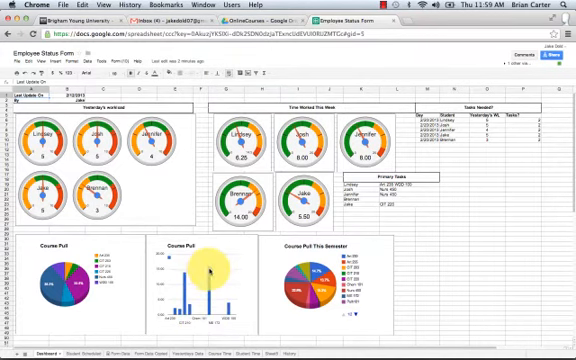
{"action": "mouse_move", "coordinate": [316, 262]}
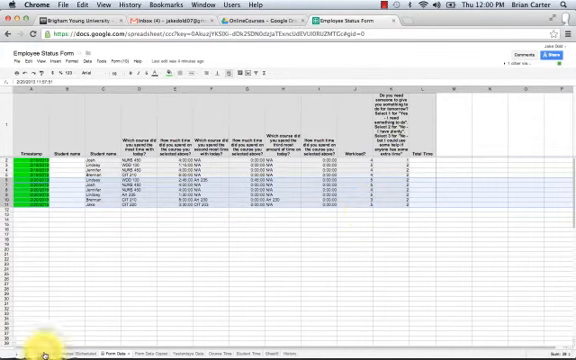
Switch to the form-responses sheet with timestamps and names.
{"action": "left_click", "coordinate": [48, 350]}
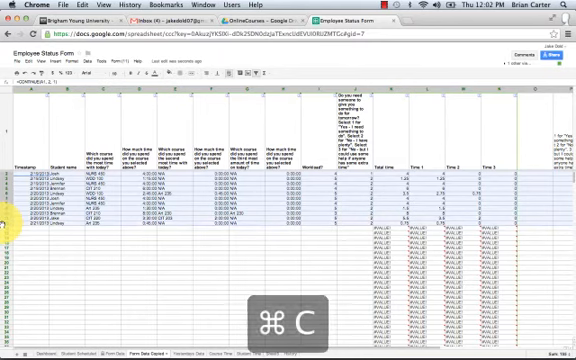
Copy the selected rows of submitted form responses.
{"action": "key", "text": "cmd+c"}
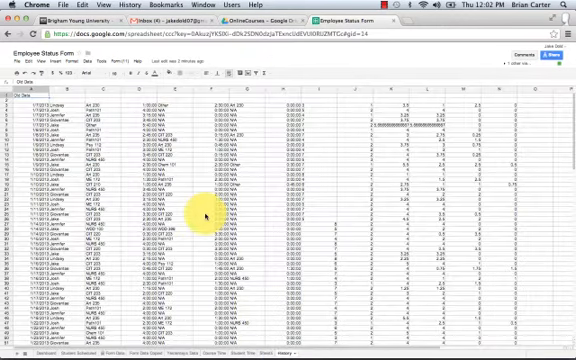
Scroll down through the archive sheet of past form data.
{"action": "scroll", "scroll_direction": "down", "scroll_amount": 3}
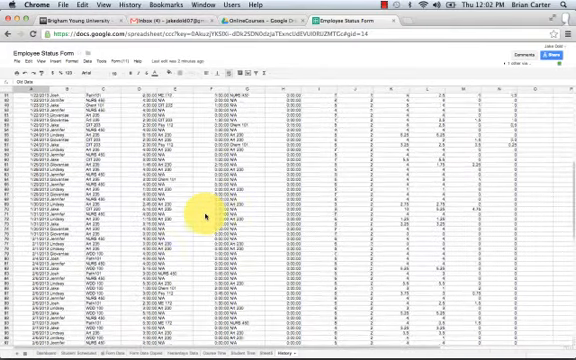
{"action": "scroll", "scroll_direction": "down", "scroll_amount": 3}
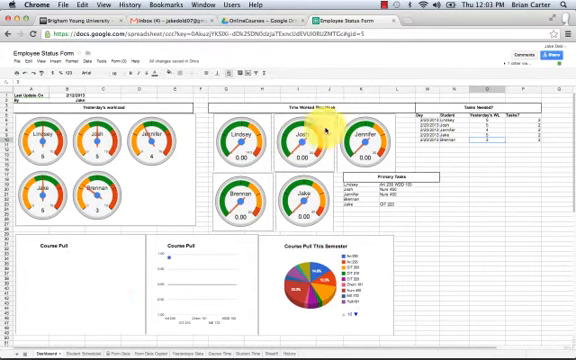
{"action": "mouse_move", "coordinate": [98, 276]}
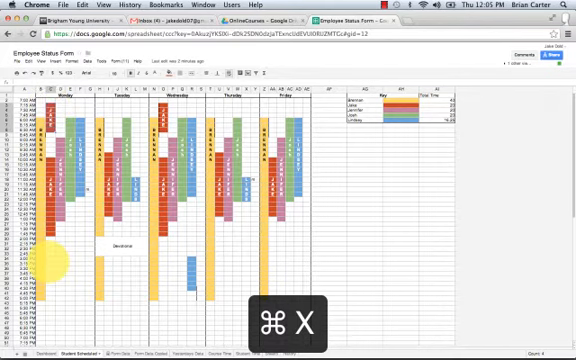
Paste the cut block of schedule cells into its new position.
{"action": "key", "text": "cmd+v"}
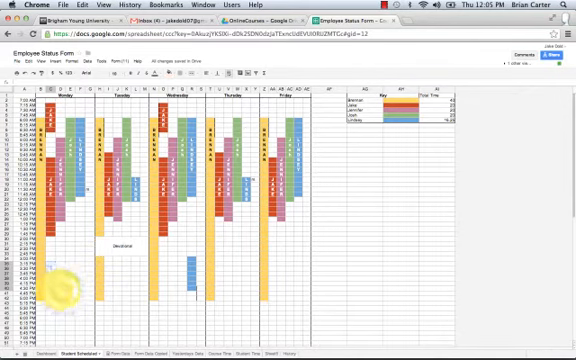
{"action": "scroll", "scroll_direction": "down", "scroll_amount": 3}
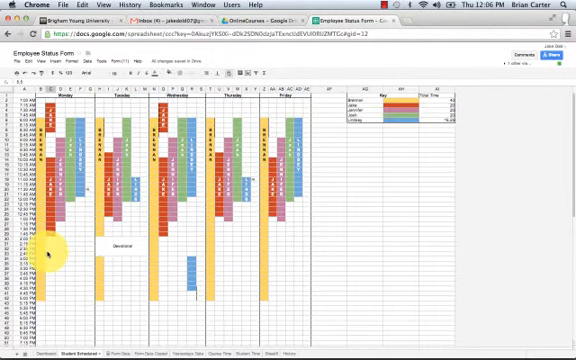
{"action": "scroll", "scroll_direction": "down", "scroll_amount": 3}
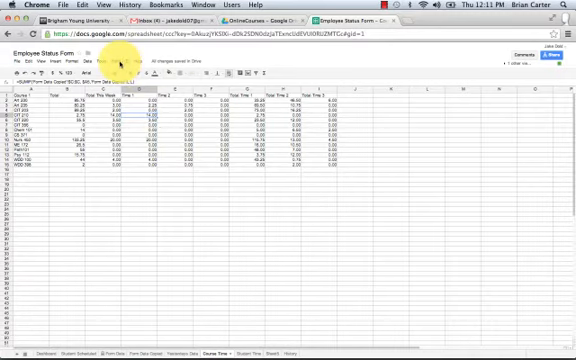
Open the linked form and add 'Lindsey' to the team choice list, then undo.
{"action": "left_click", "coordinate": [108, 64]}
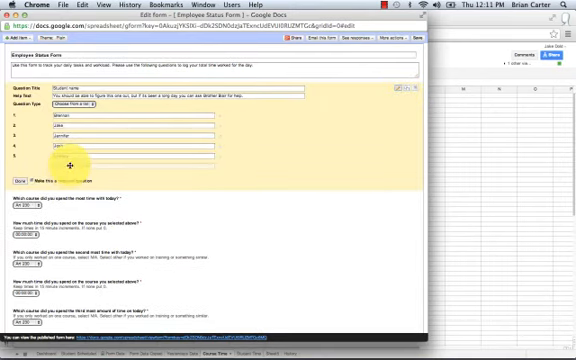
{"action": "type", "text": "Lindsey"}
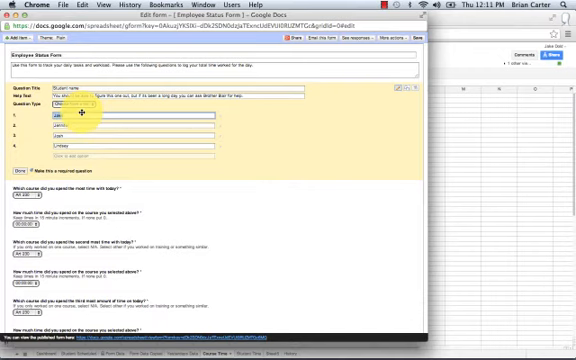
{"action": "key", "text": "cmd+z"}
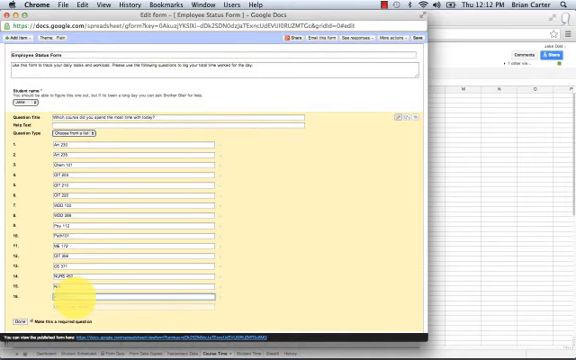
Scroll down through the course question's list of course-code options.
{"action": "scroll", "scroll_direction": "down", "scroll_amount": 3}
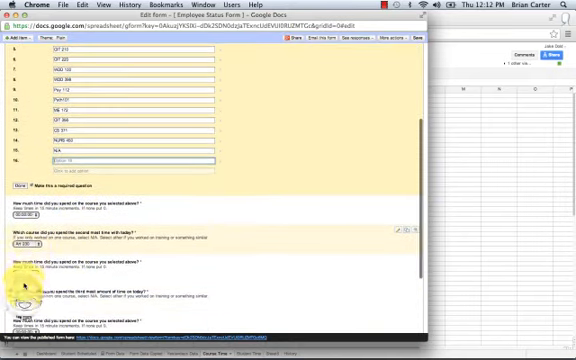
{"action": "scroll", "scroll_direction": "down", "scroll_amount": 3}
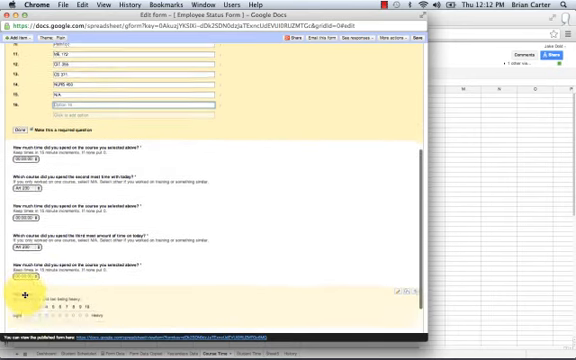
{"action": "scroll", "scroll_direction": "down", "scroll_amount": 3}
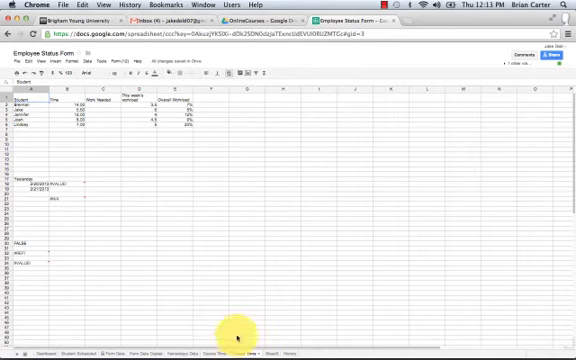
{"action": "mouse_move", "coordinate": [124, 256]}
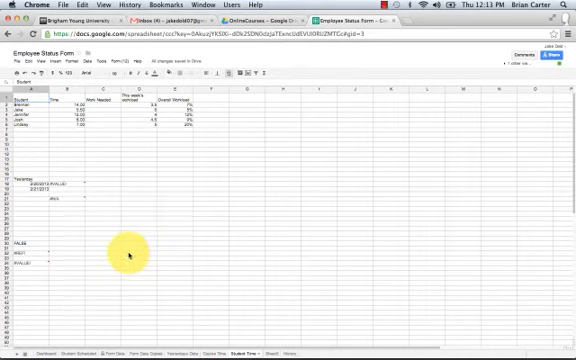